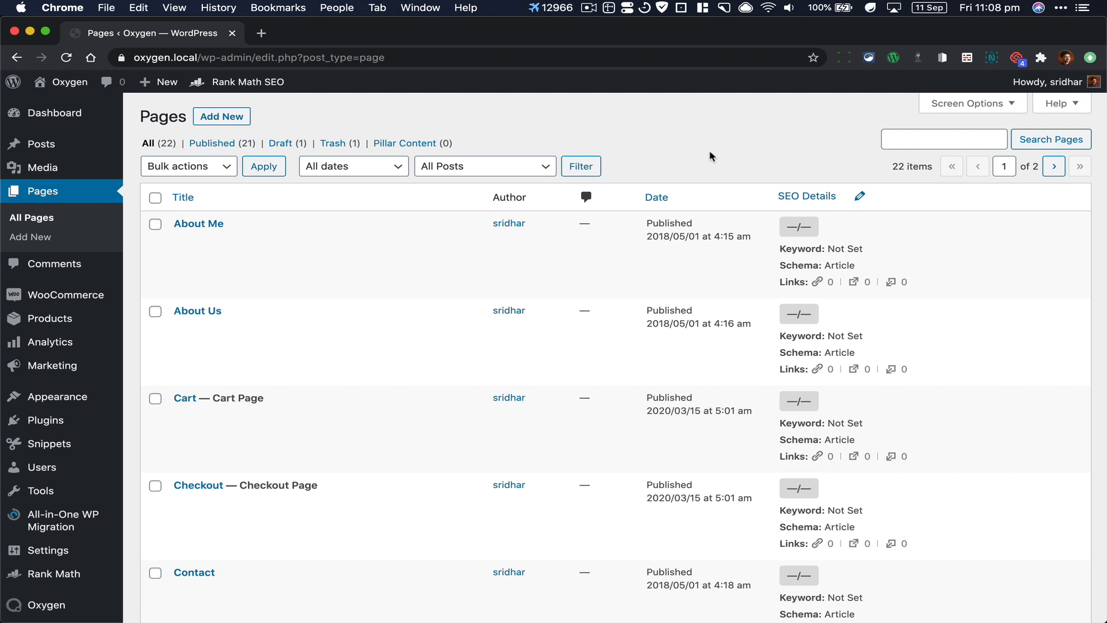
Step: Search the page list for 'home' and open the Home page for editing
{"action": "type", "text": "ho"}
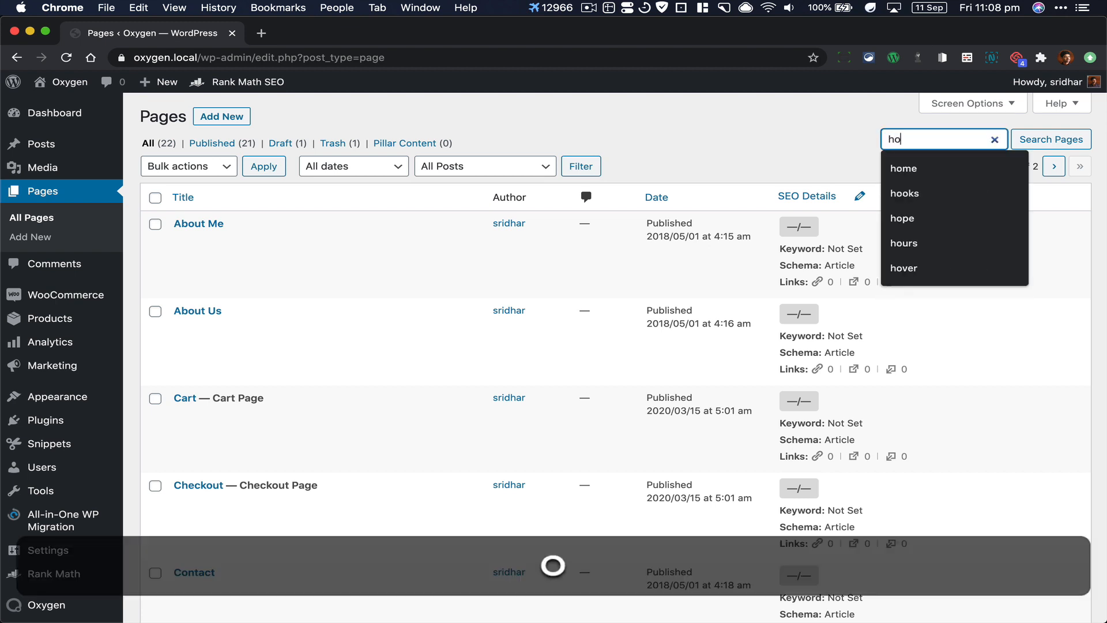
{"action": "left_click", "coordinate": [903, 167]}
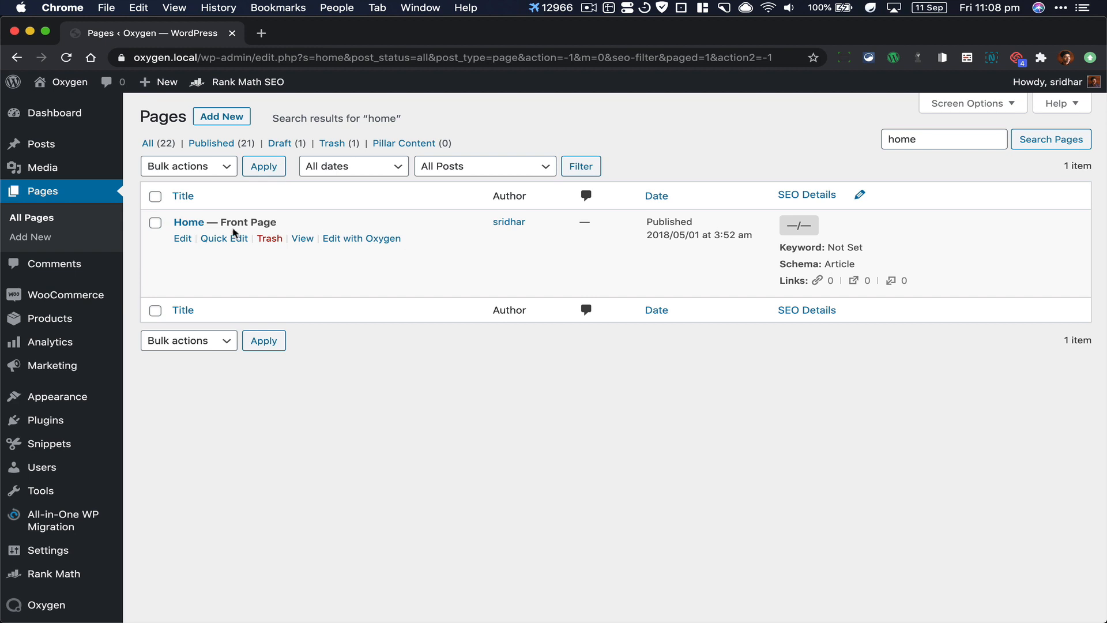
{"action": "left_click", "coordinate": [188, 222]}
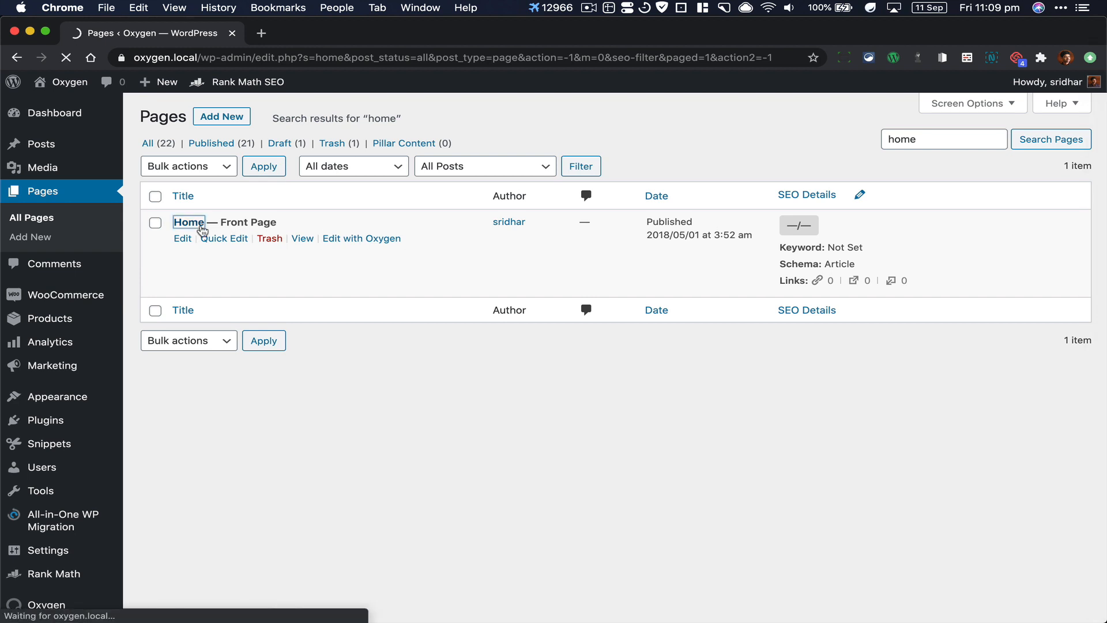
Step: Reveal and copy the Home page's Oxygen shortcodes to the clipboard
{"action": "left_click", "coordinate": [183, 238]}
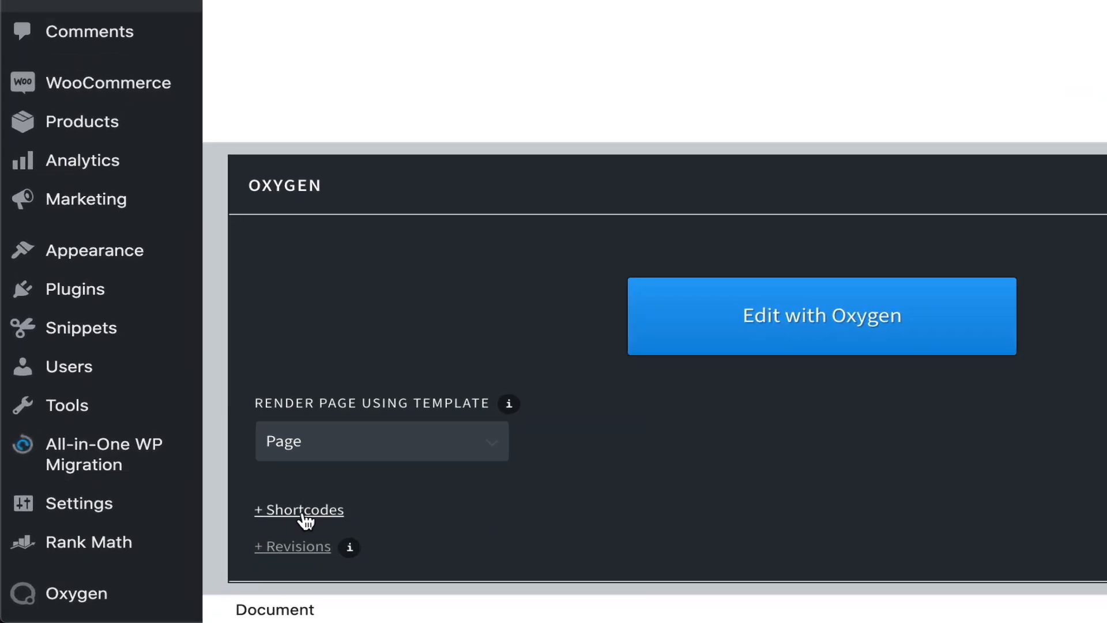
{"action": "left_click", "coordinate": [298, 509]}
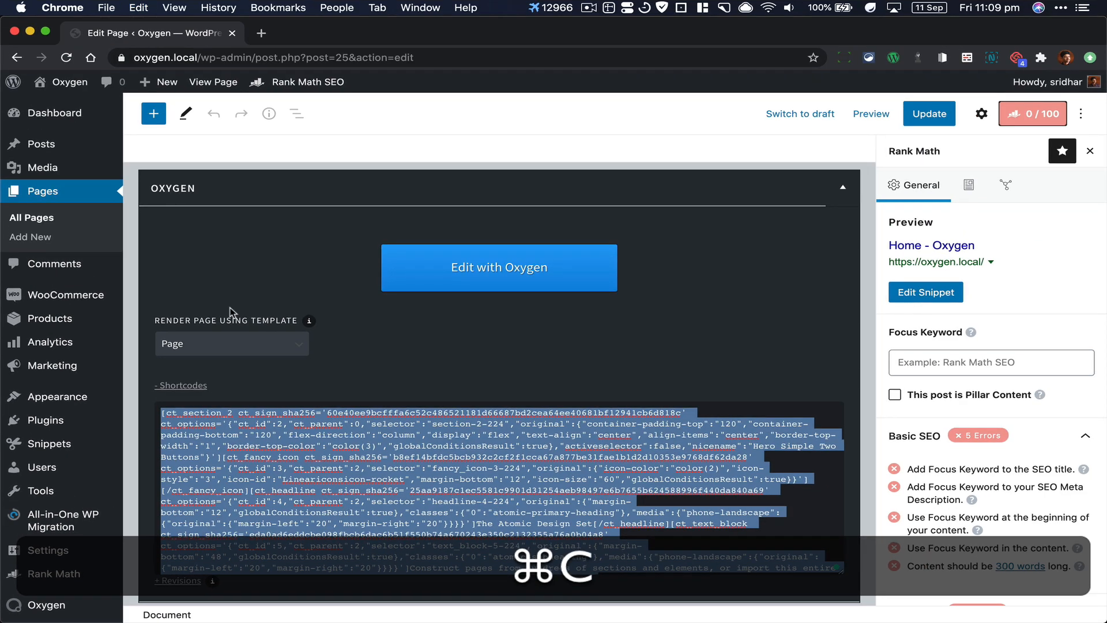
{"action": "left_click", "coordinate": [29, 236]}
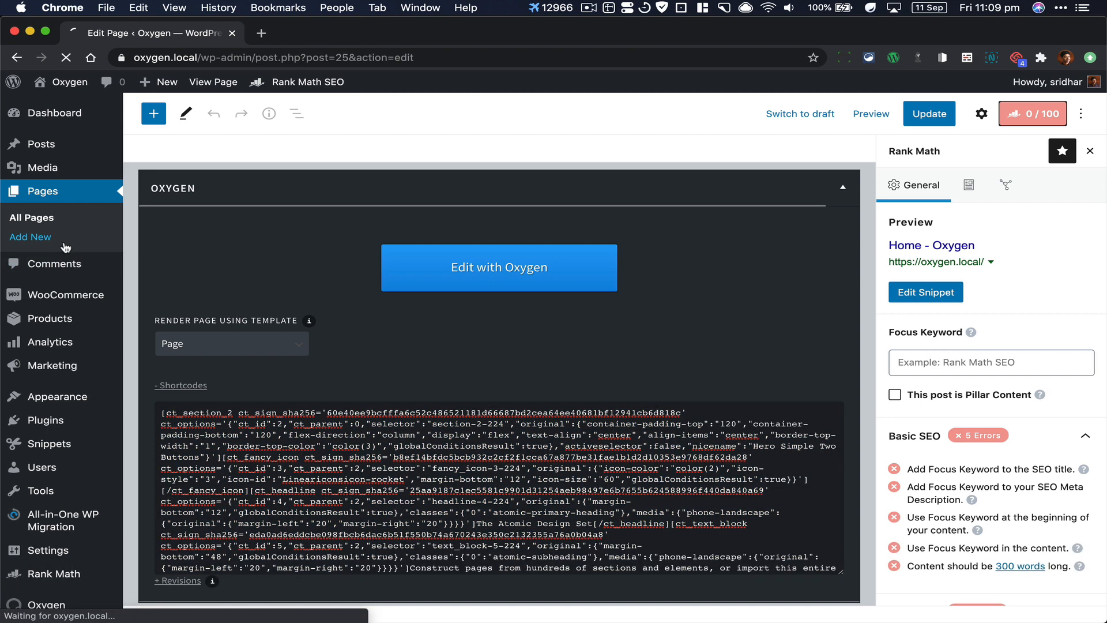
Step: Add a new page 'Test Page 1', paste the copied shortcodes, and publish
{"action": "left_click", "coordinate": [31, 236]}
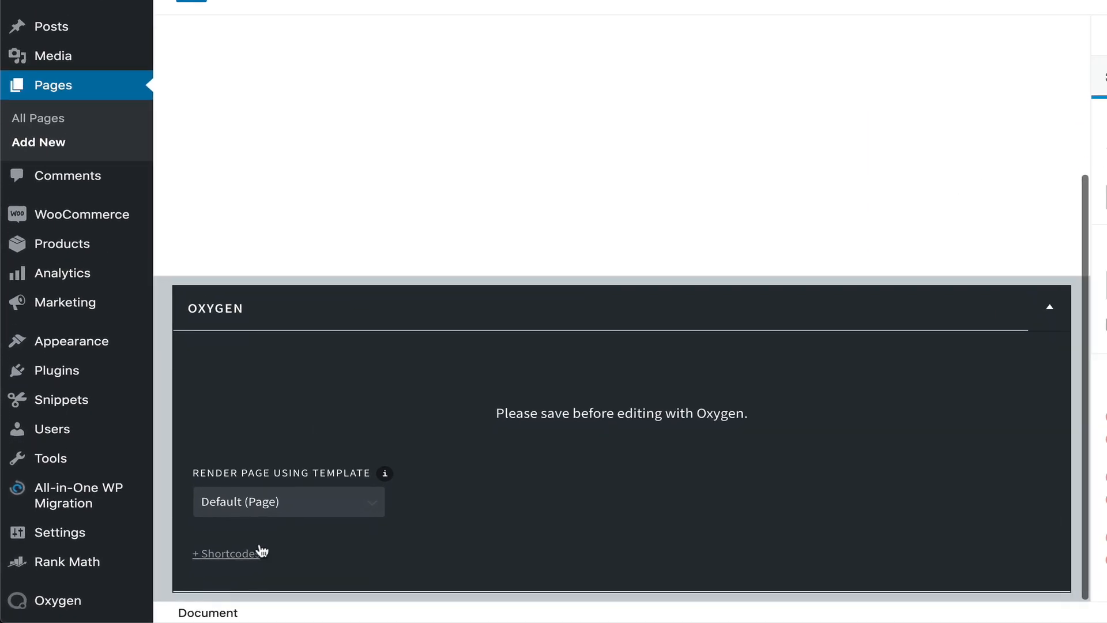
{"action": "left_click", "coordinate": [226, 554]}
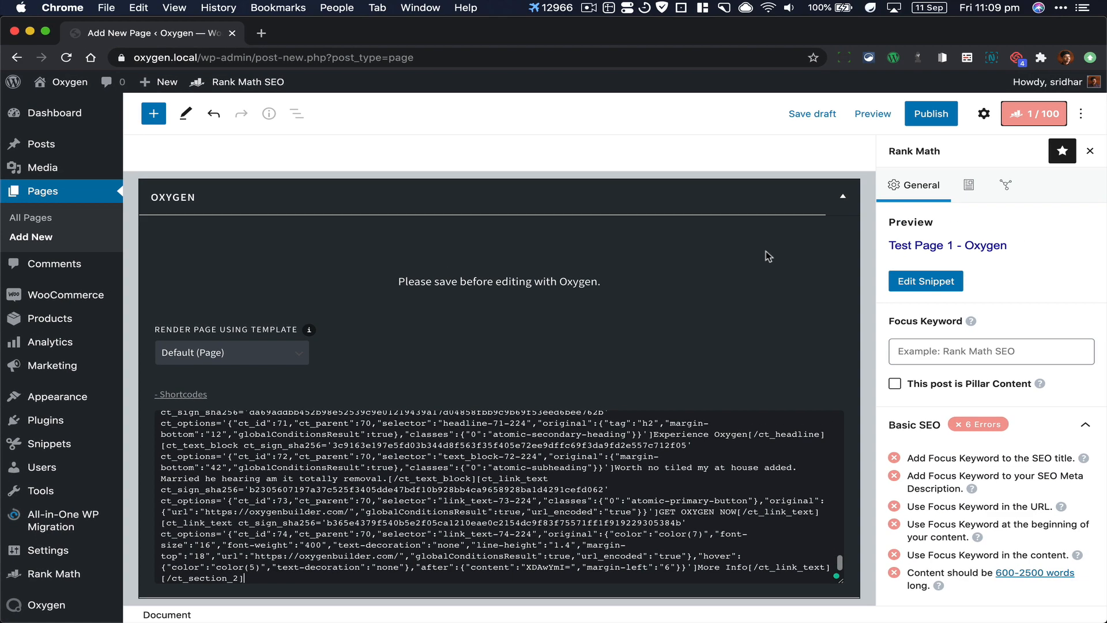
{"action": "left_click", "coordinate": [930, 113]}
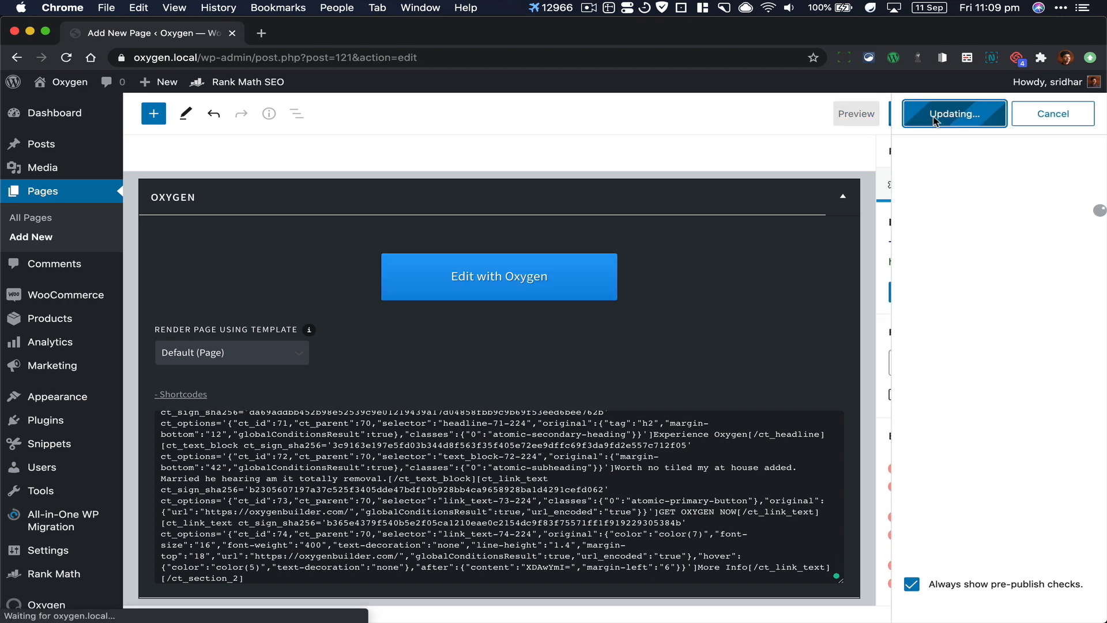
Step: Confirm publishing Test Page 1 and view the live page
{"action": "left_click", "coordinate": [953, 113]}
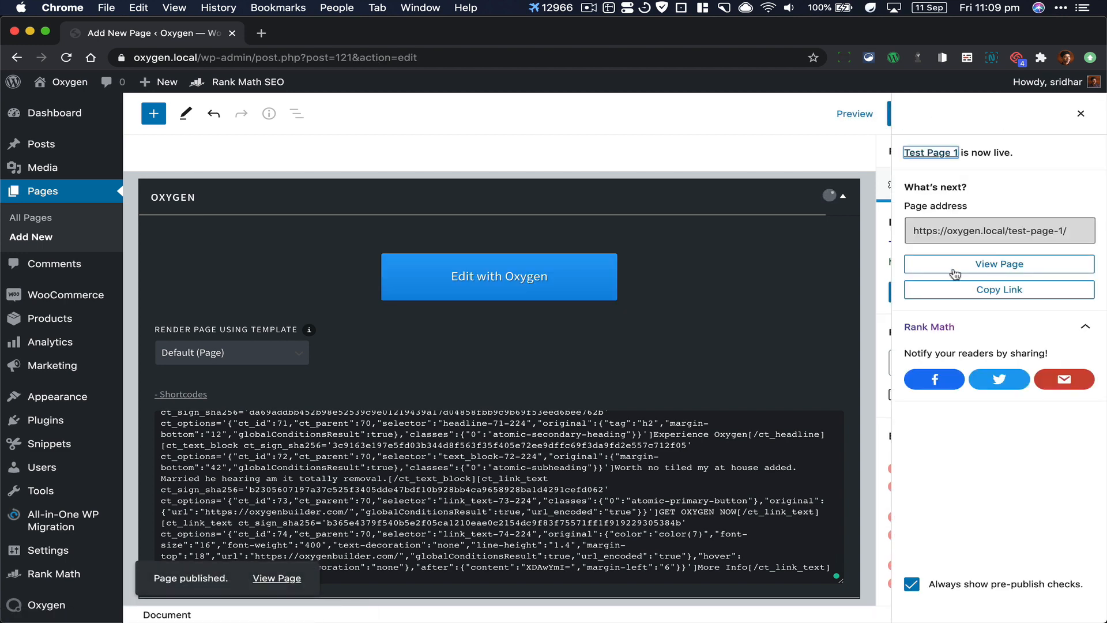
{"action": "left_click", "coordinate": [997, 263]}
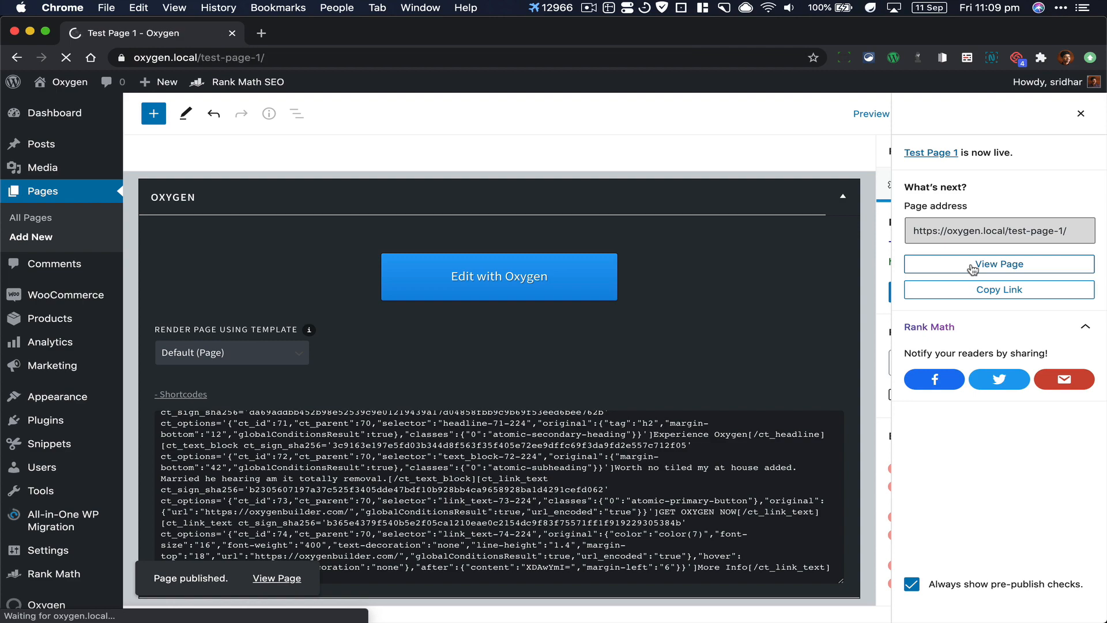